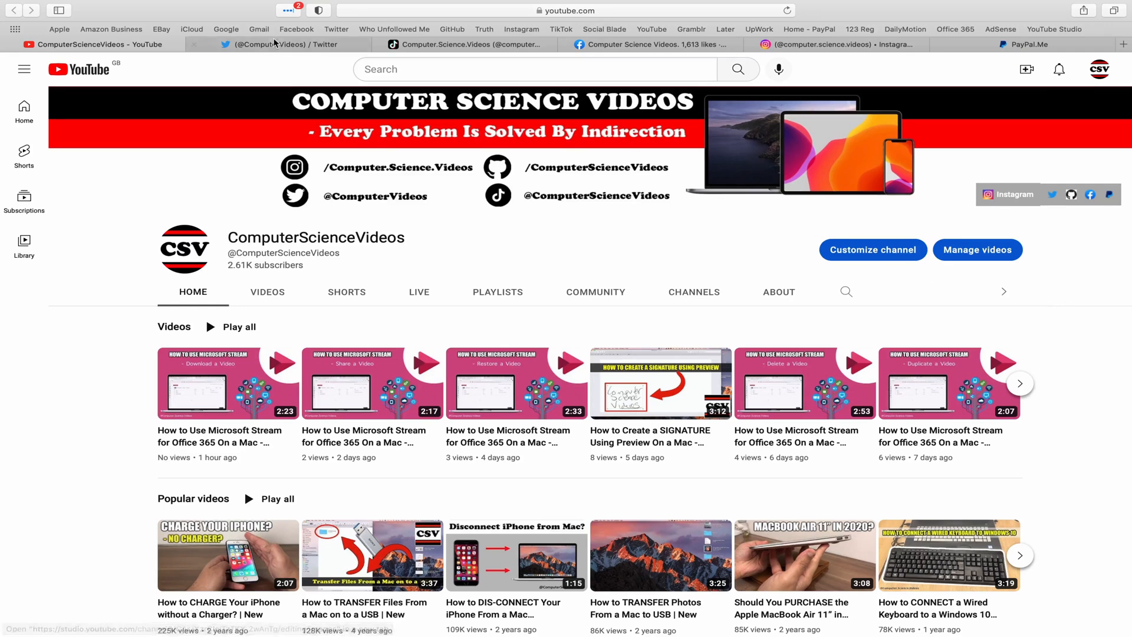
- View the Facebook page, then the Instagram profile, then close Safari
click(275, 44)
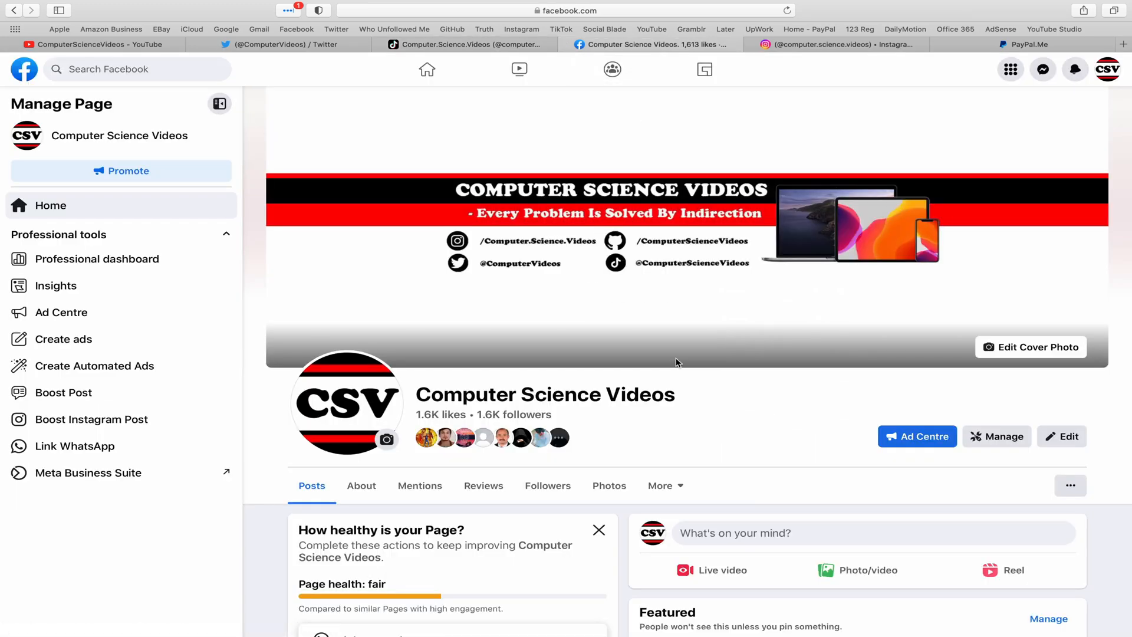
click(830, 44)
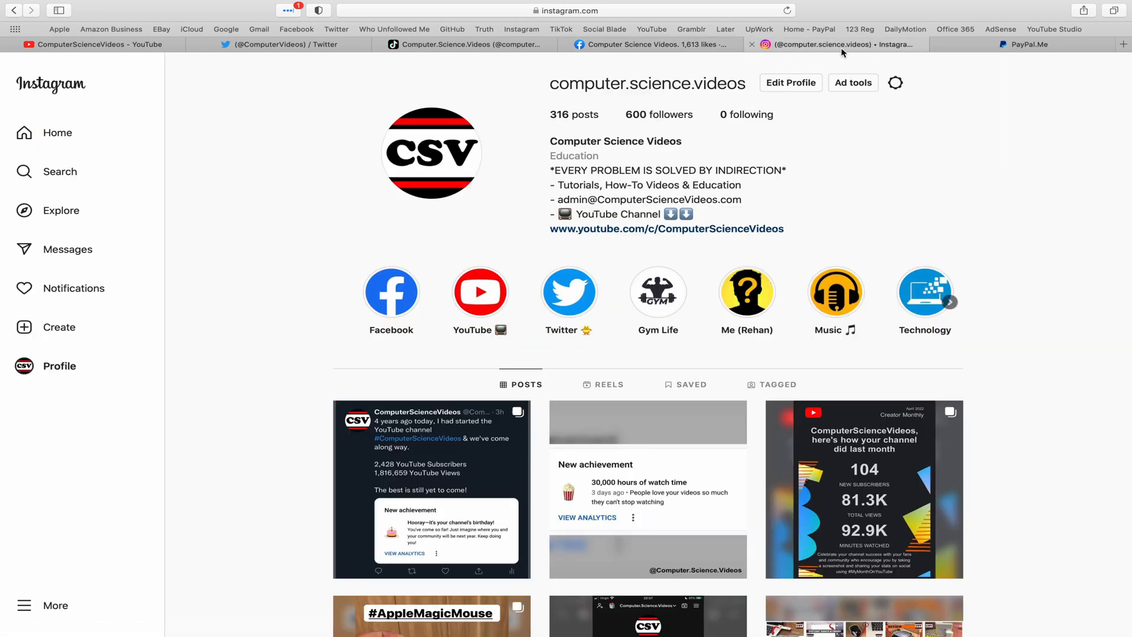
mouse_move(869, 310)
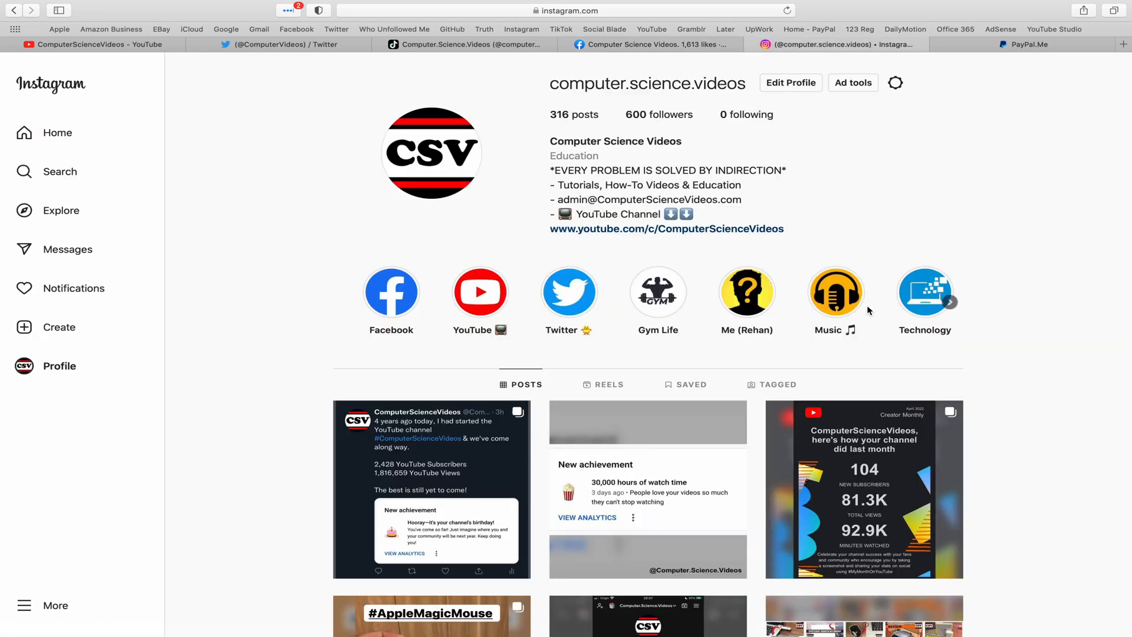
click(1025, 44)
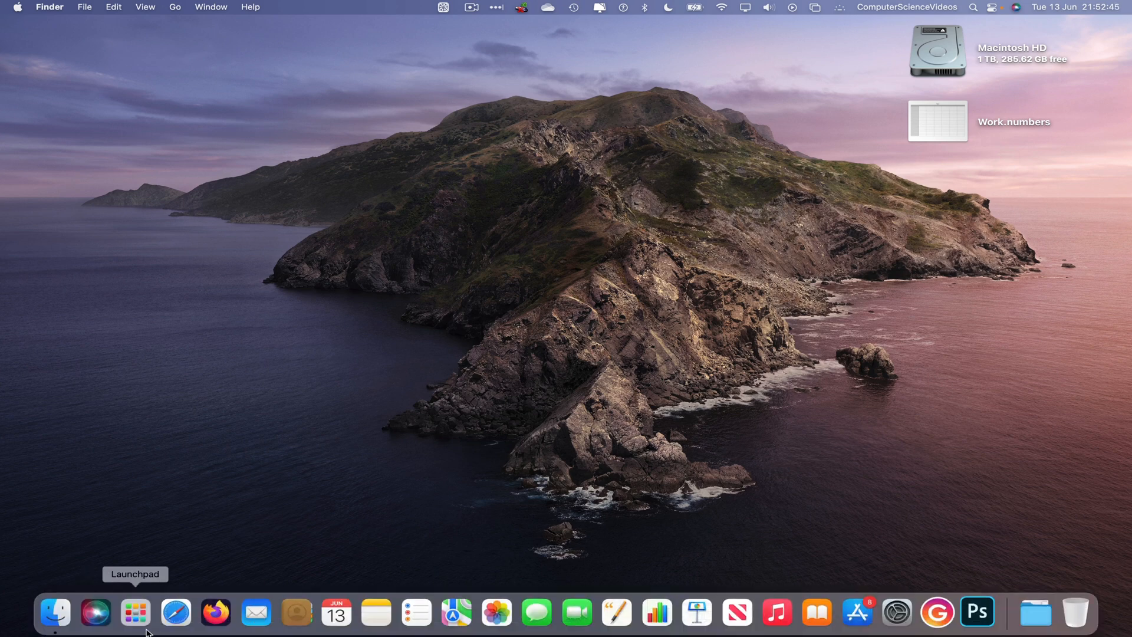
- Search Launchpad for 'ter' and launch Terminal
click(136, 612)
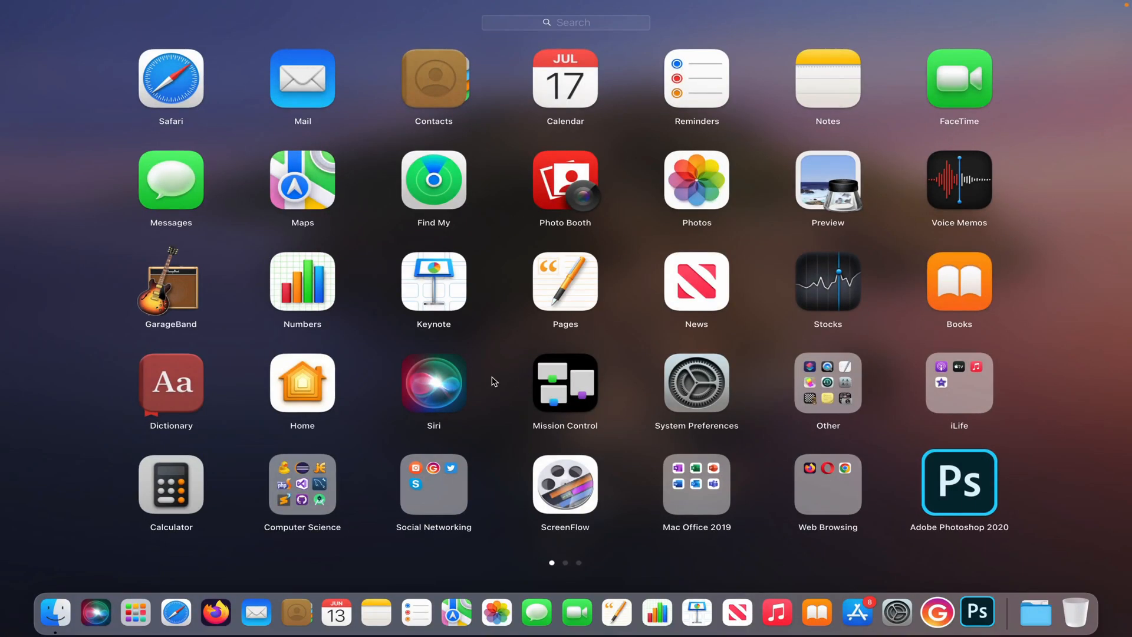
text(te)
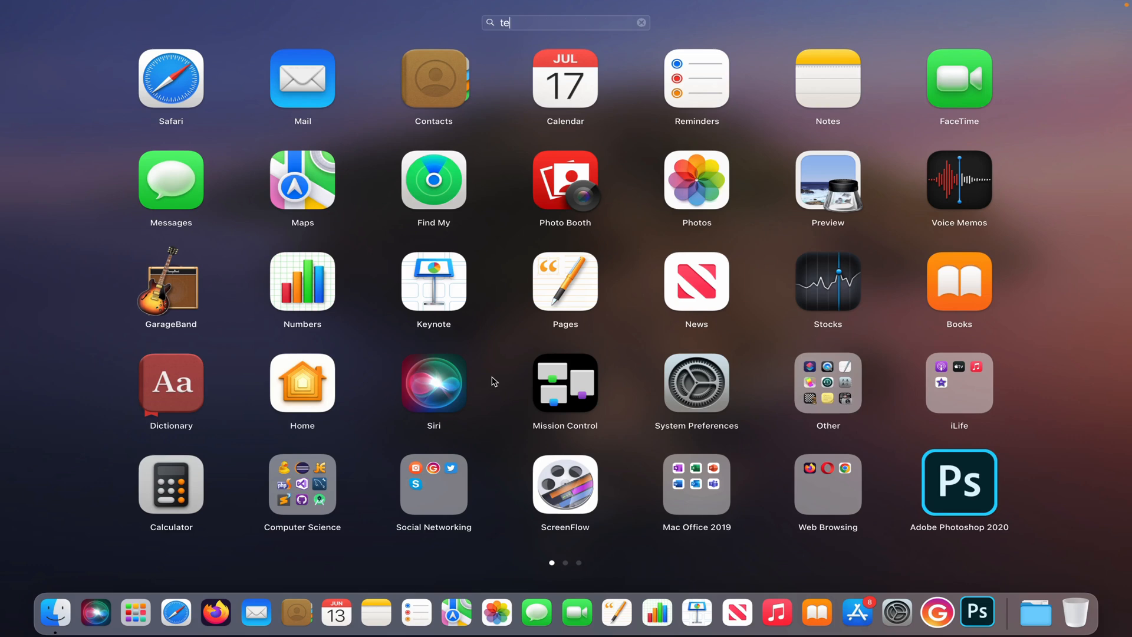
text(r)
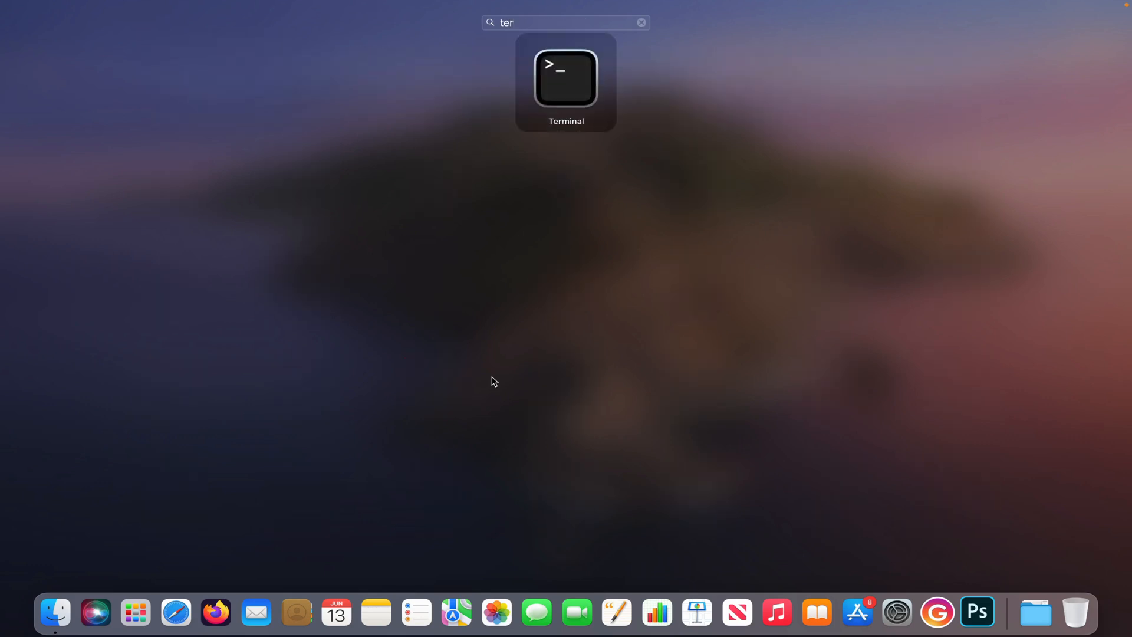
click(566, 78)
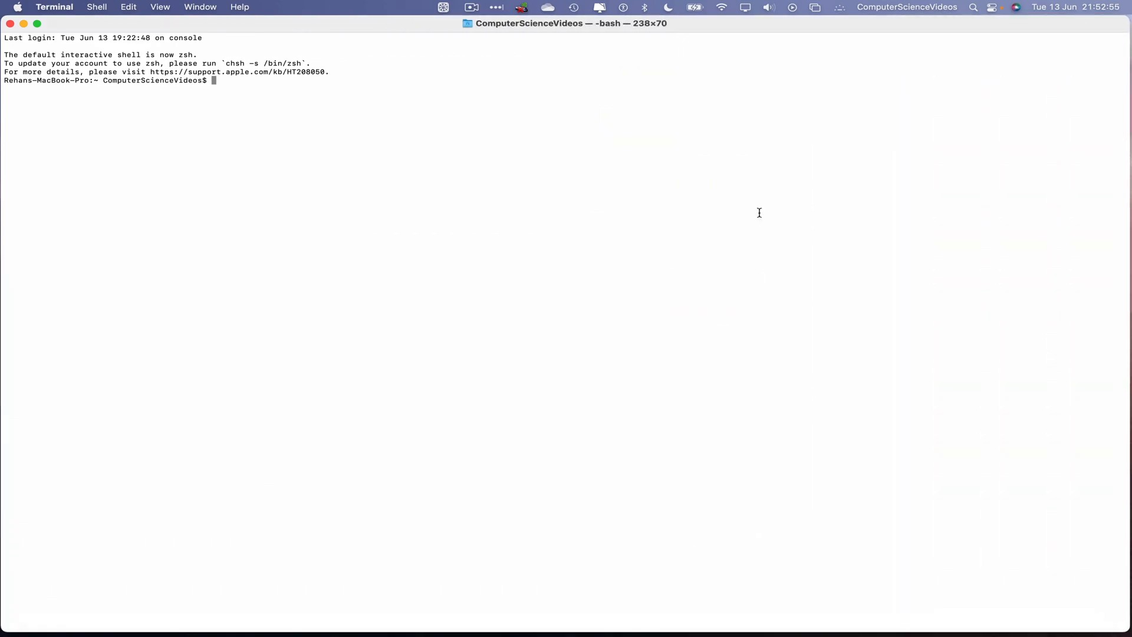
mouse_move(767, 203)
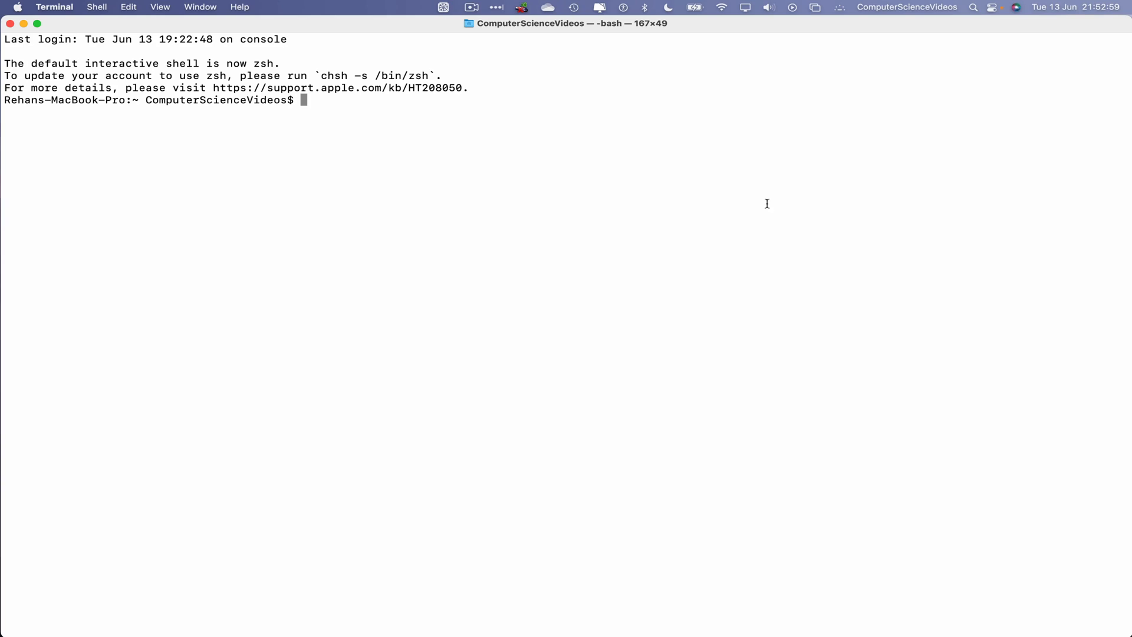
- Run 'ls' on the home folder, then 'cd Applications/; ls' and 'cd' back home
key(enter)
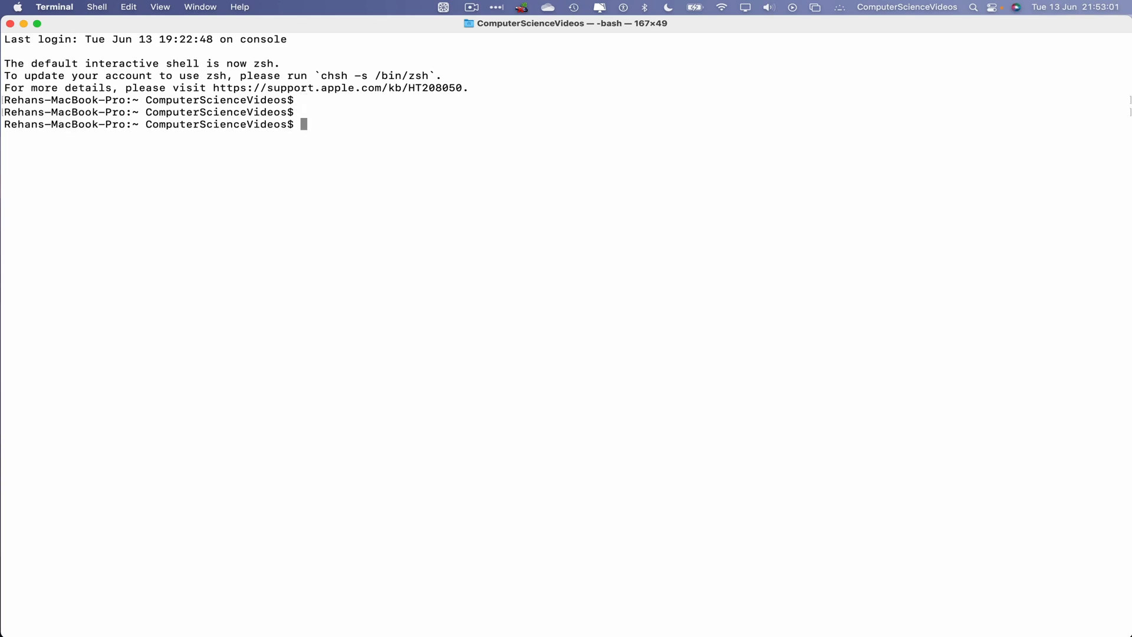
text(ls)
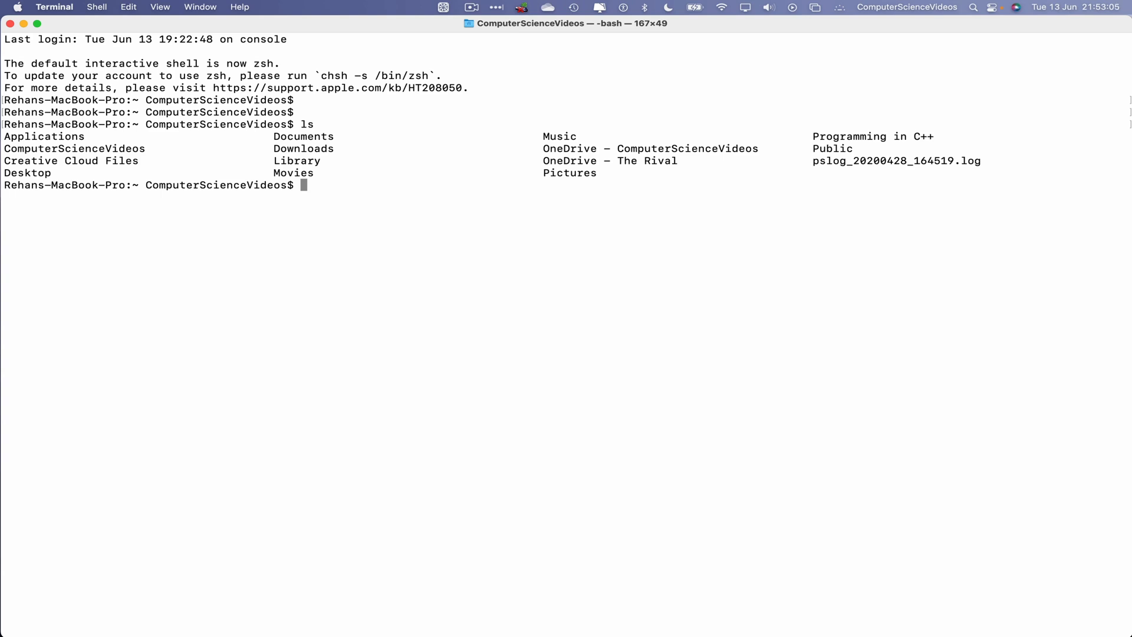
text(cd Applications/)
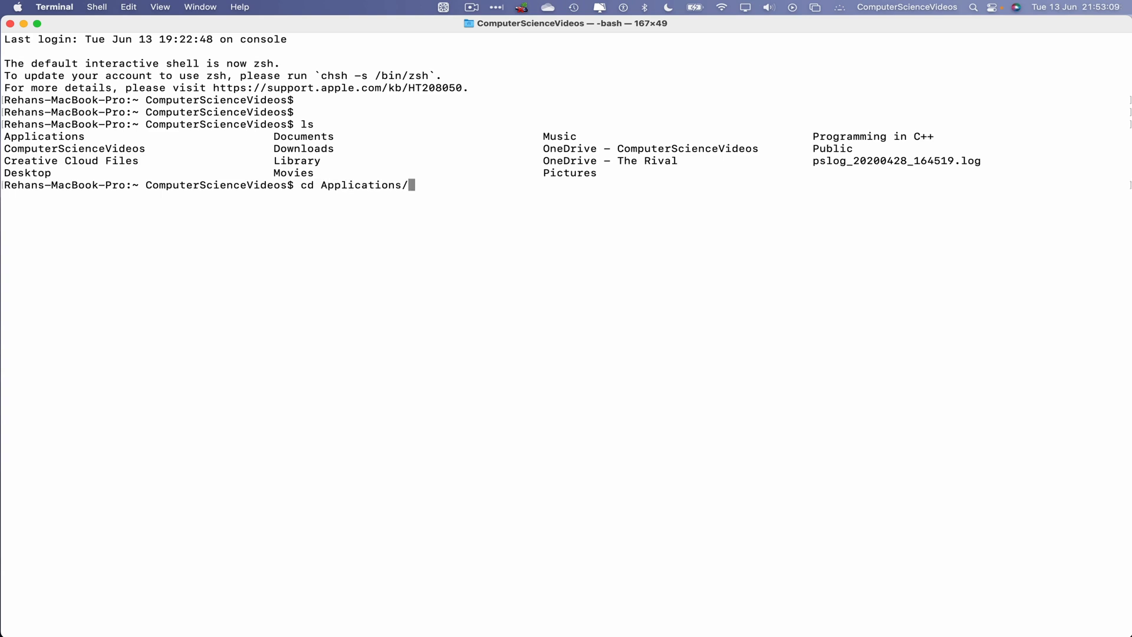
text(; ls)
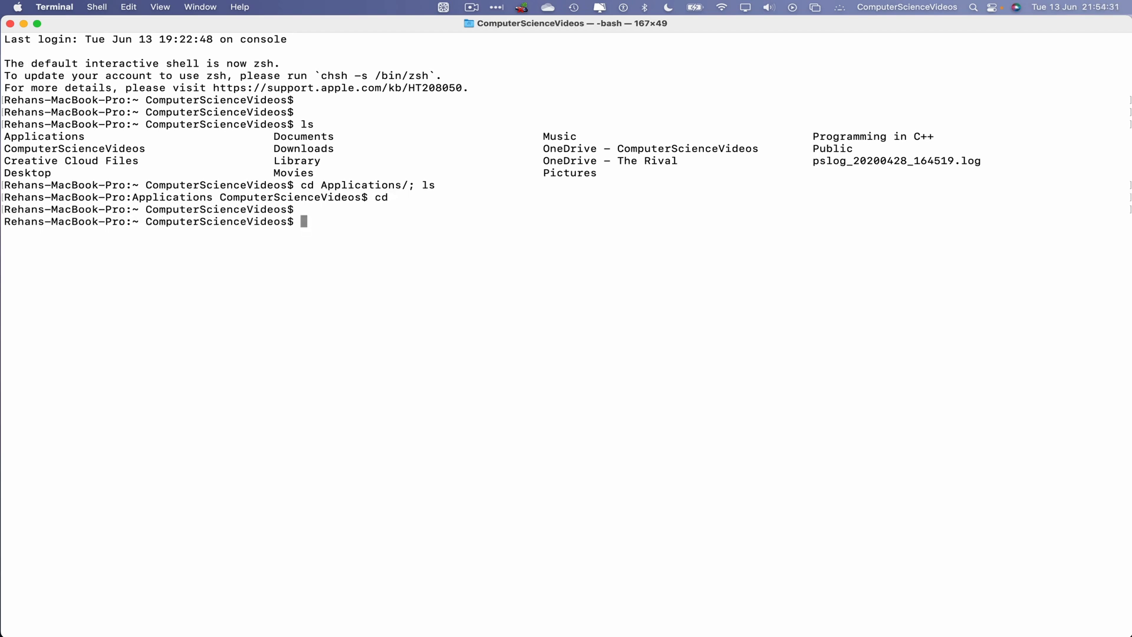
- Run 'cd ../..' to reach the root folder and list its contents
text(cd)
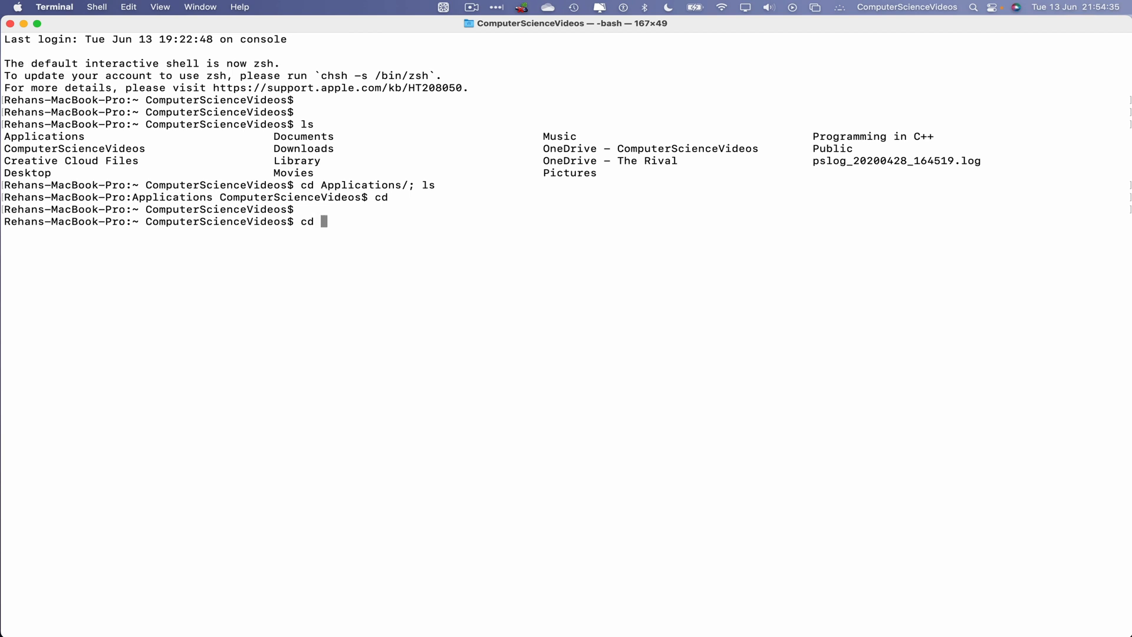
text(../.)
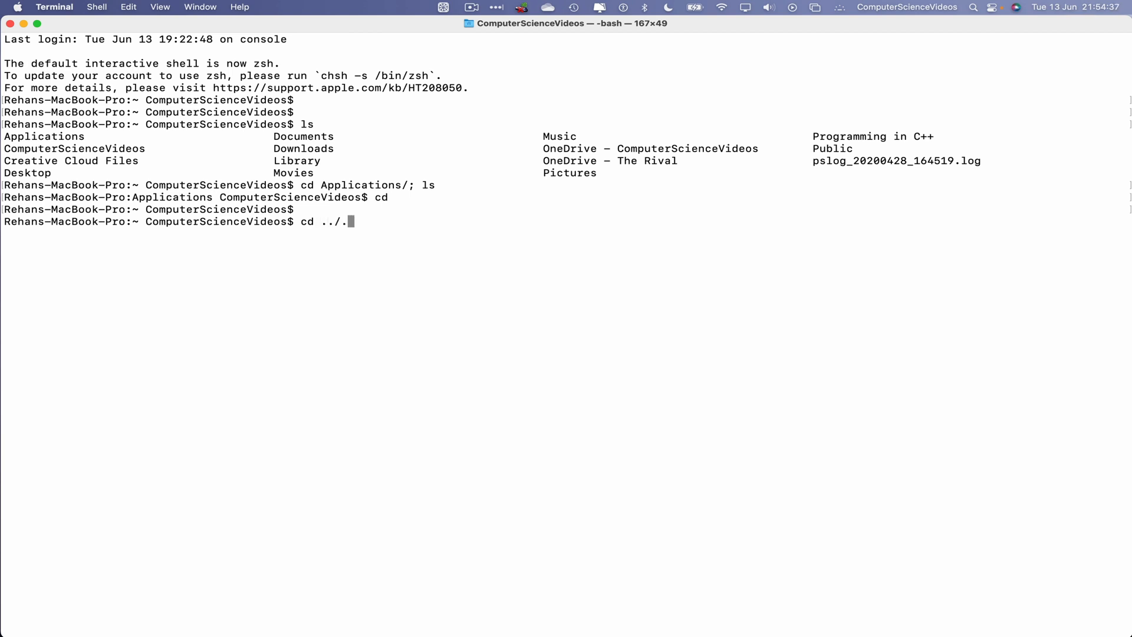
key(enter)
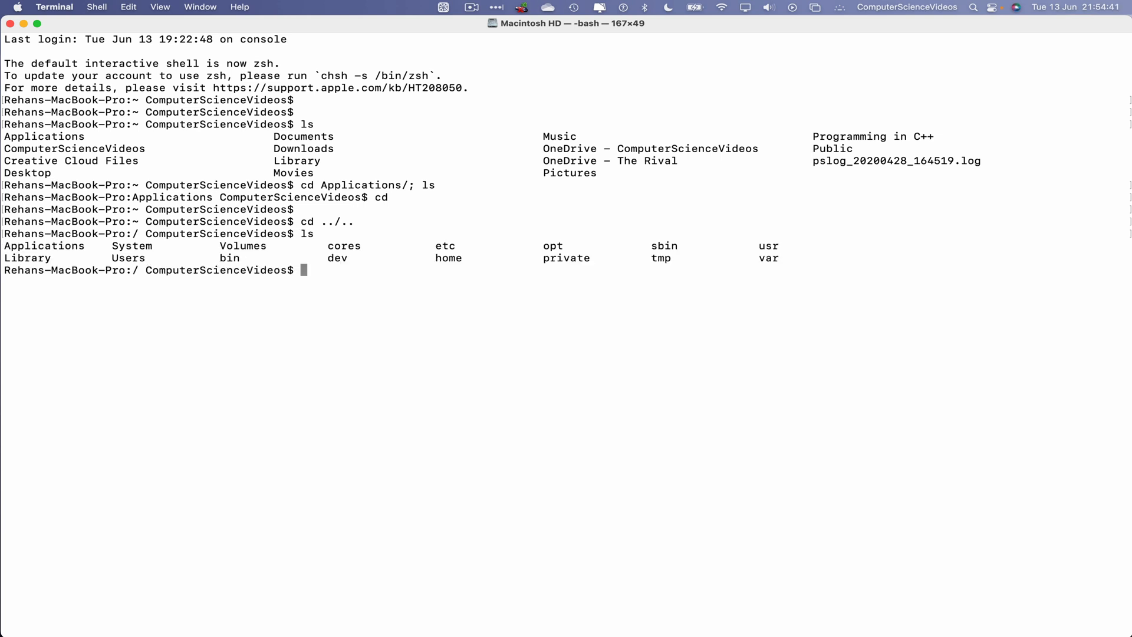
text(cd Applications/)
text(ls)
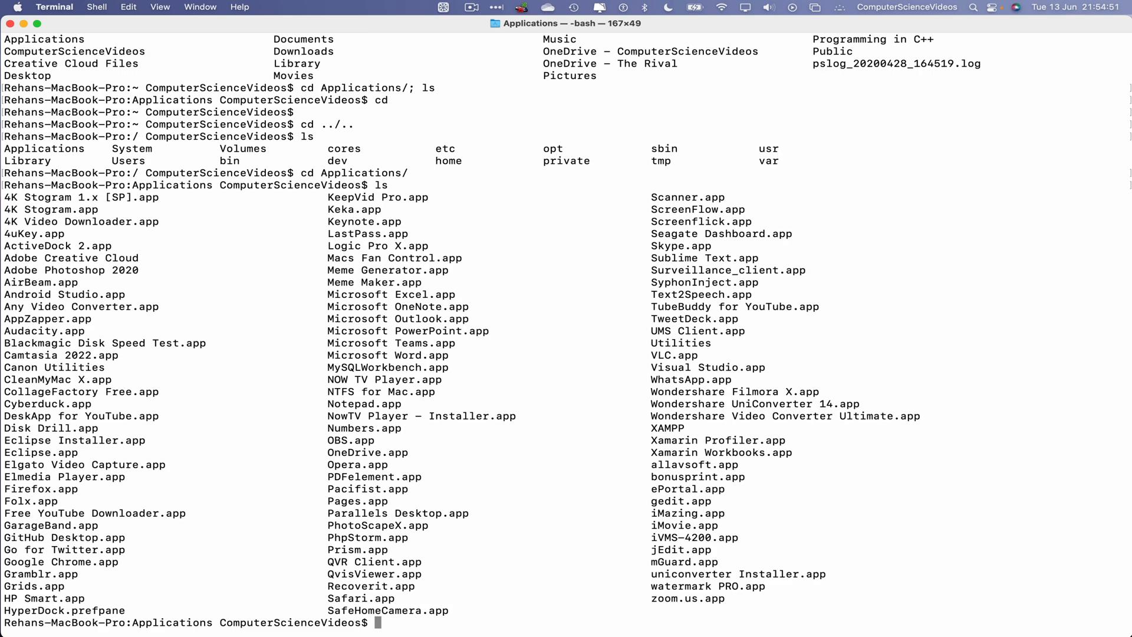
- Run 'open Safari.app/' from Applications to launch Safari on the Google homepage
text(open Safari.app/)
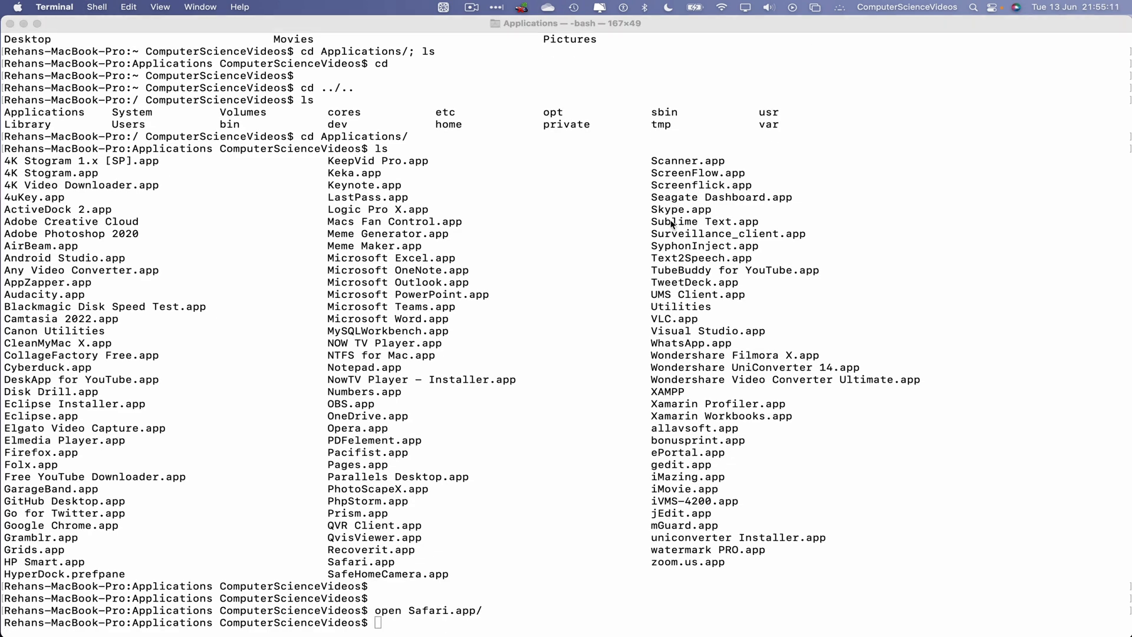
key(Return)
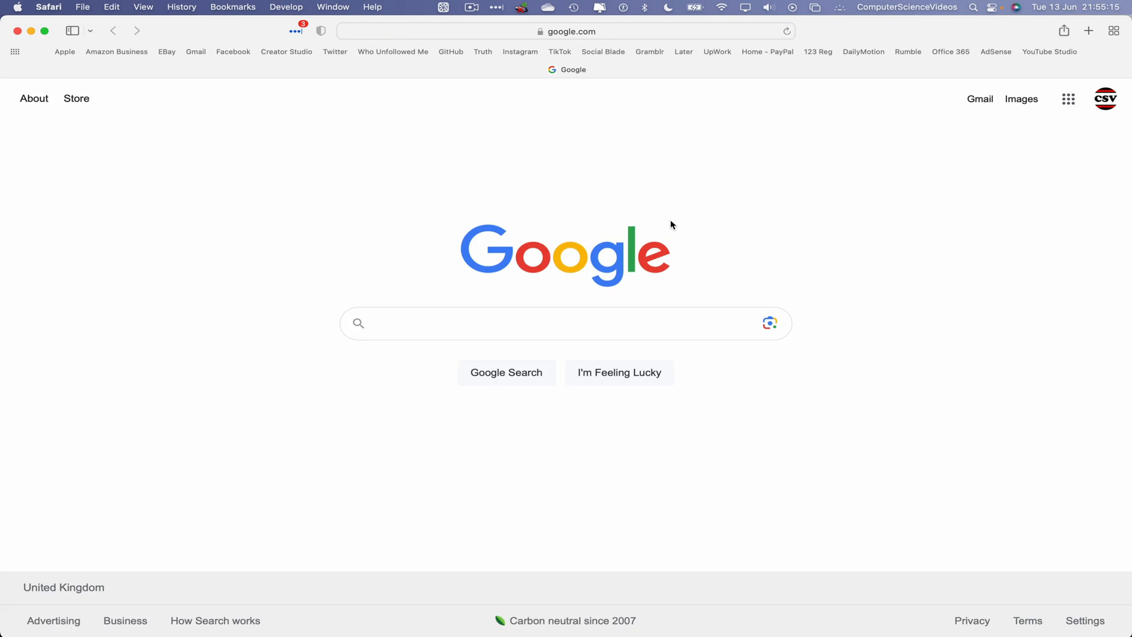